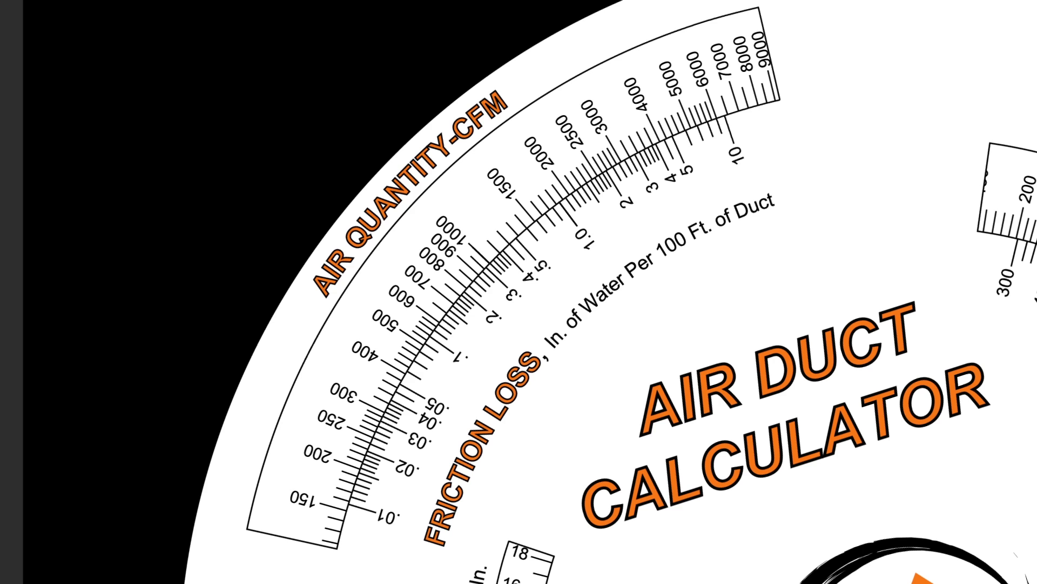
{"action": "left_click_drag", "start_coordinate": [450, 201], "coordinate": [291, 317]}
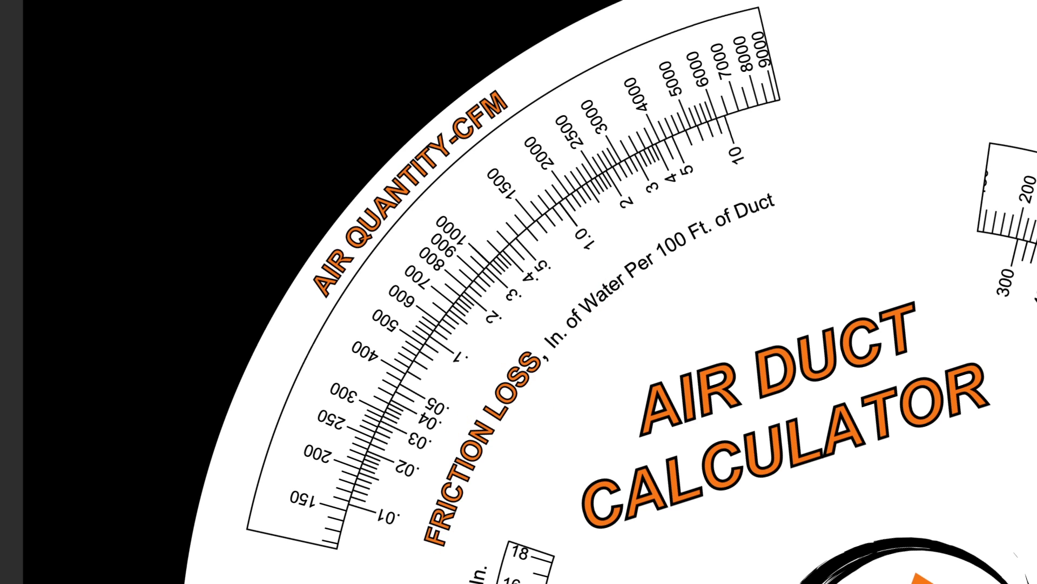
{"action": "left_click_drag", "start_coordinate": [636, 271], "coordinate": [794, 165]}
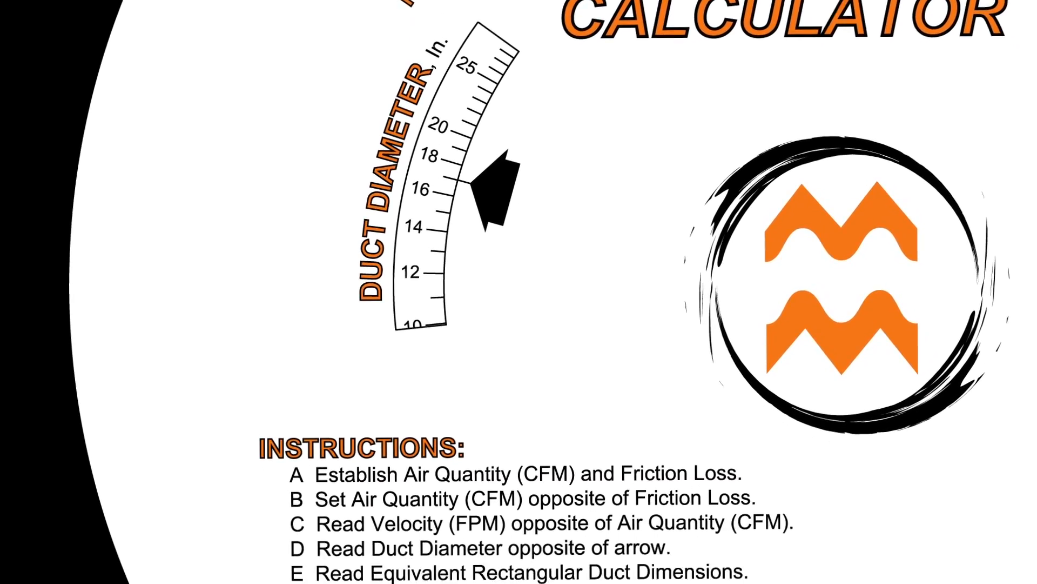
{"action": "scroll", "scroll_direction": "down", "scroll_amount": 3}
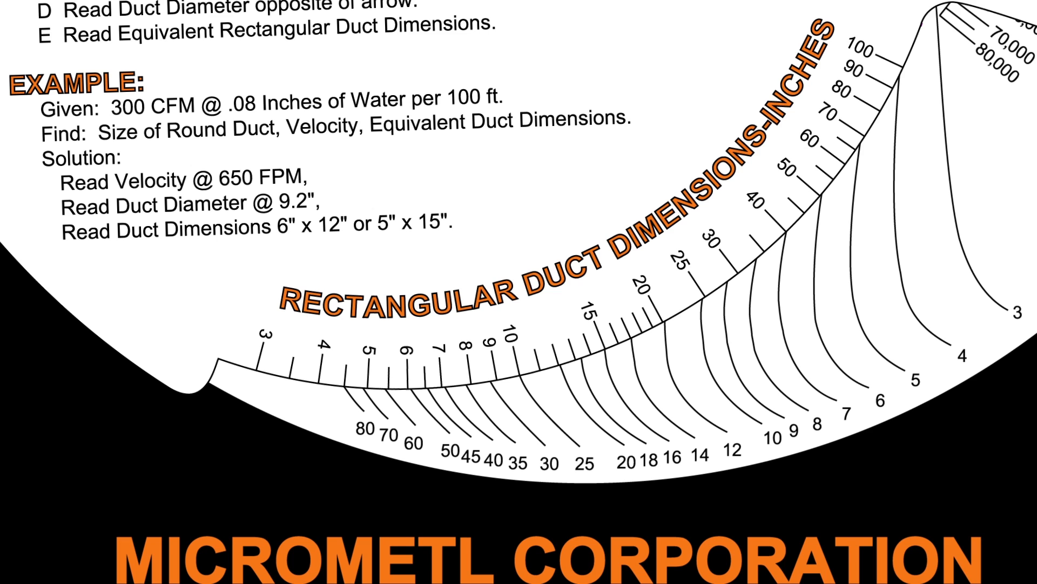
{"action": "left_click_drag", "start_coordinate": [492, 314], "coordinate": [589, 476]}
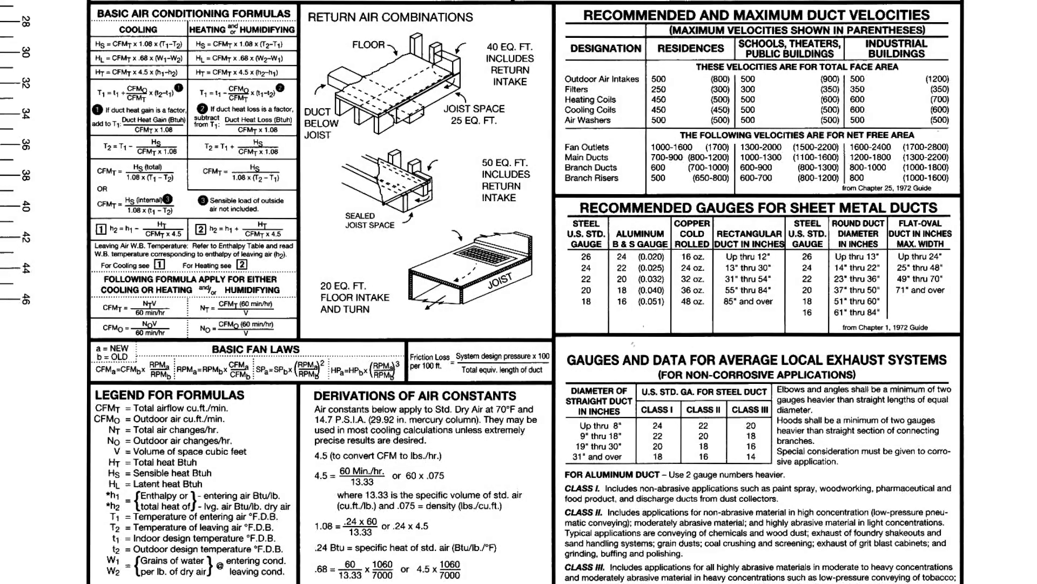
{"action": "scroll", "scroll_direction": "down", "scroll_amount": 3}
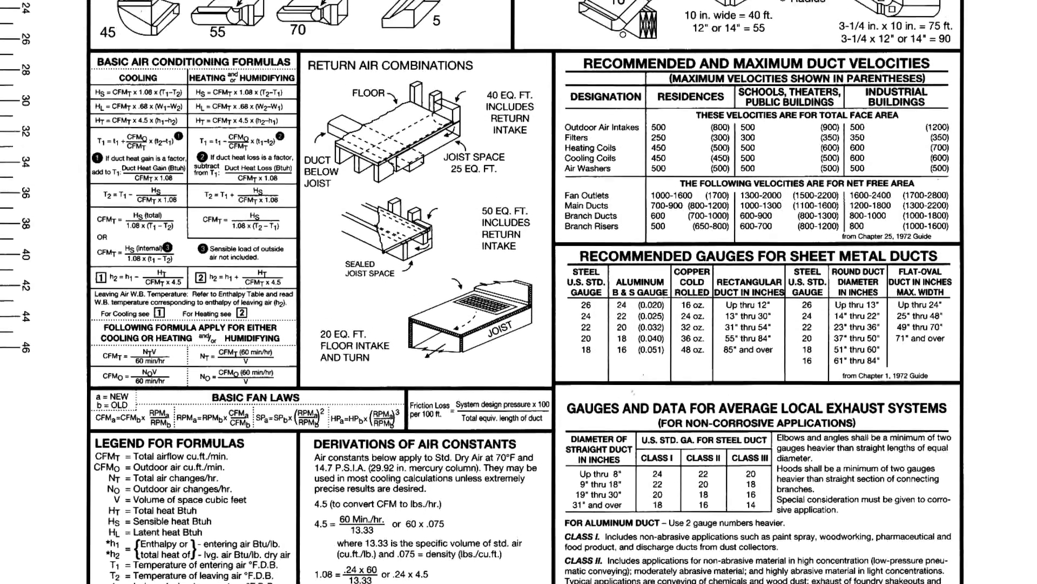
{"action": "scroll", "scroll_direction": "down", "scroll_amount": 3}
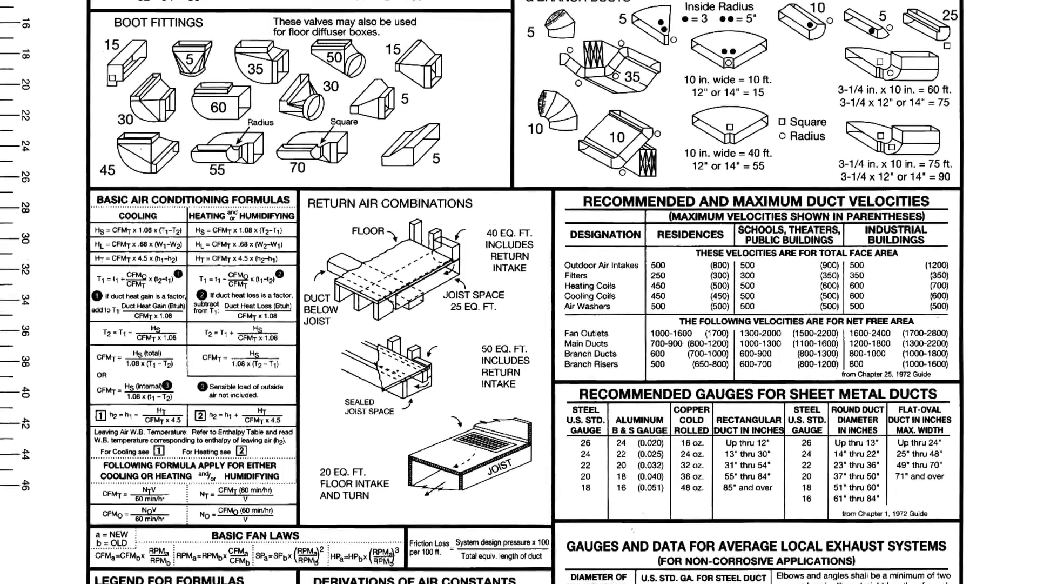